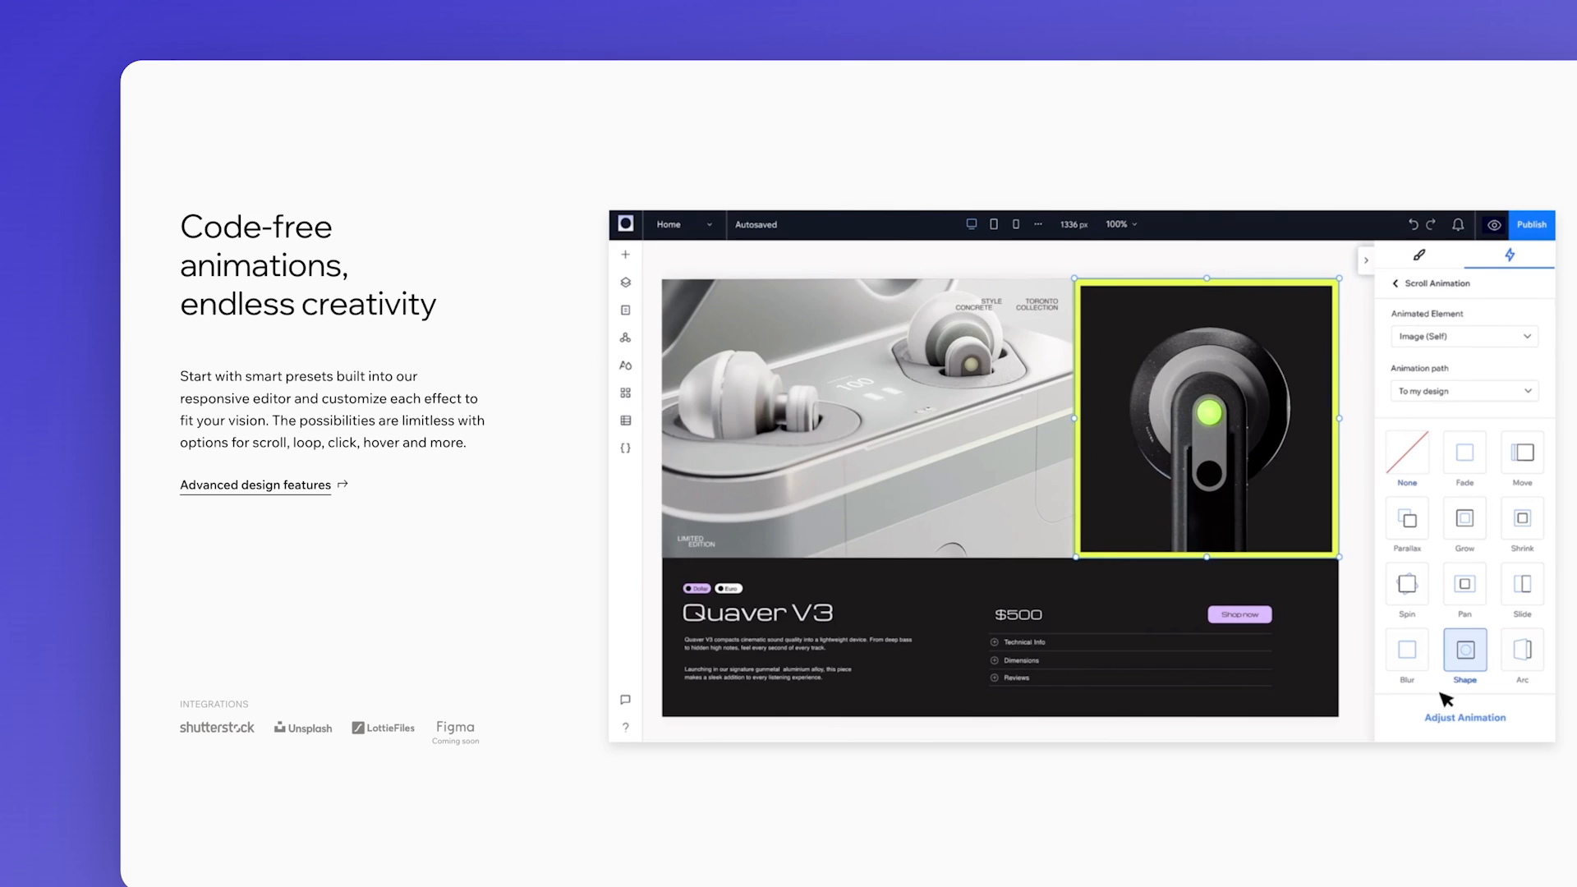
- Scroll past the animations section to 'Workflows that just make sense for your clients'
scroll("down", 3)
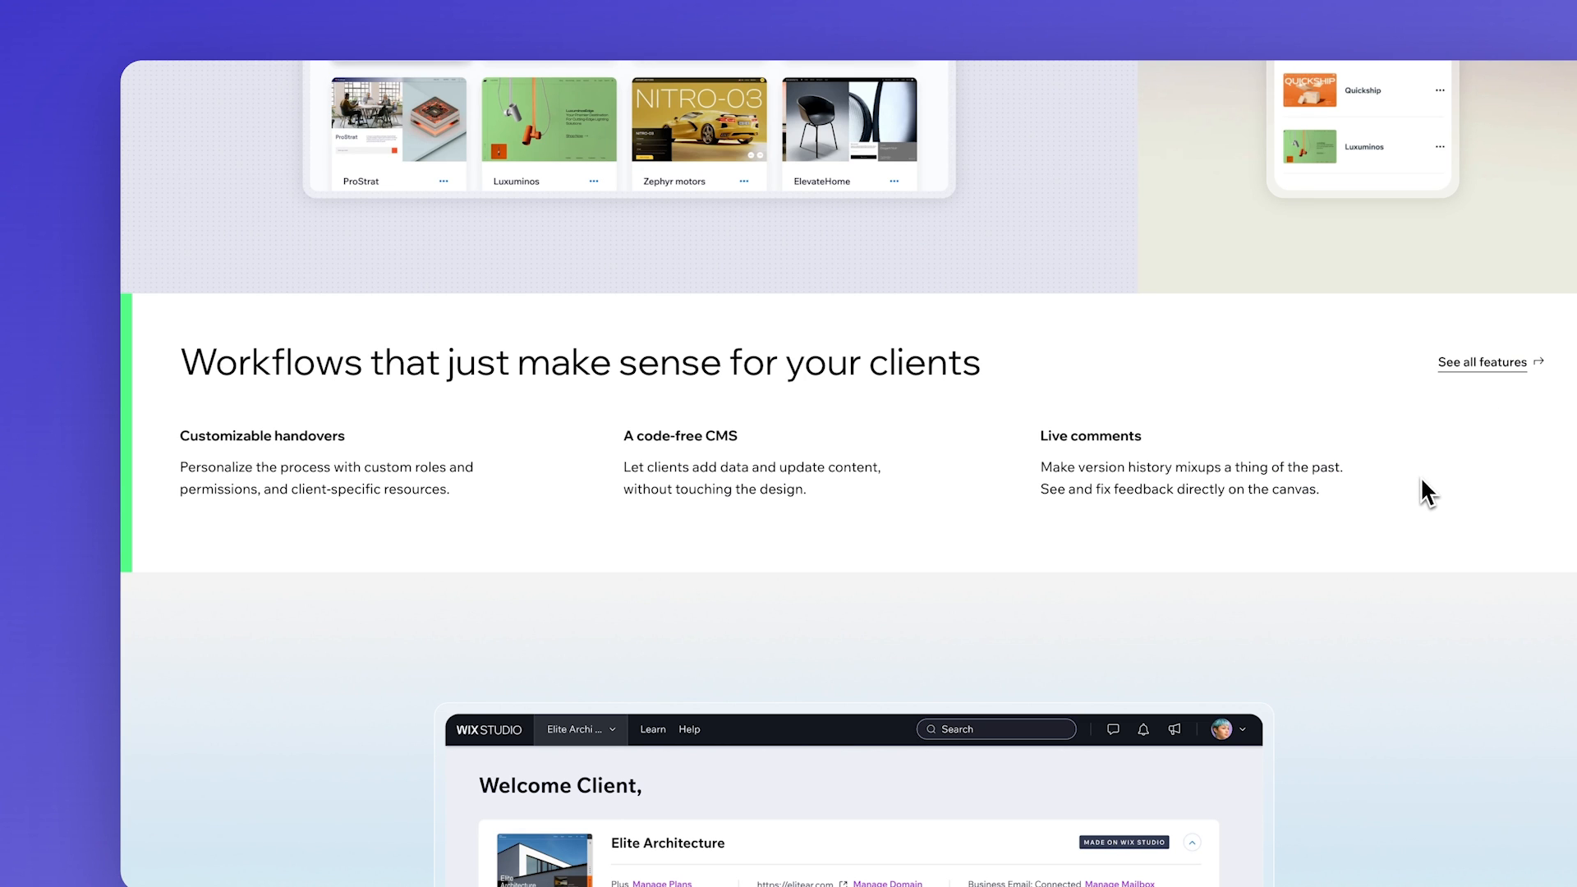
scroll("down", 3)
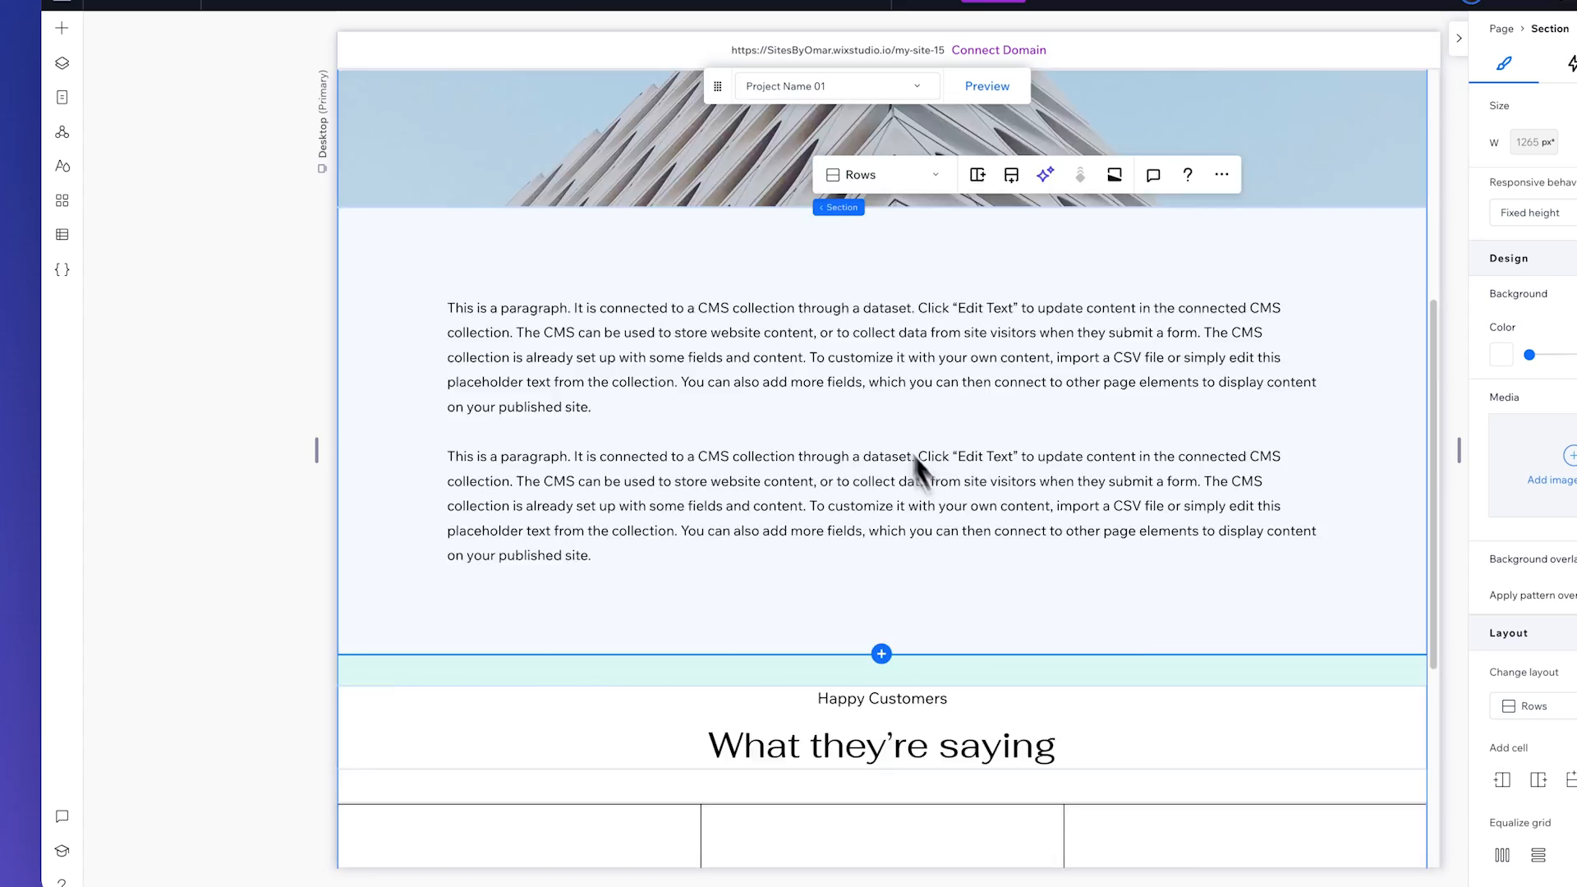
- Open the Page Code panel with the Home page's starter onReady JavaScript
left_click(62, 269)
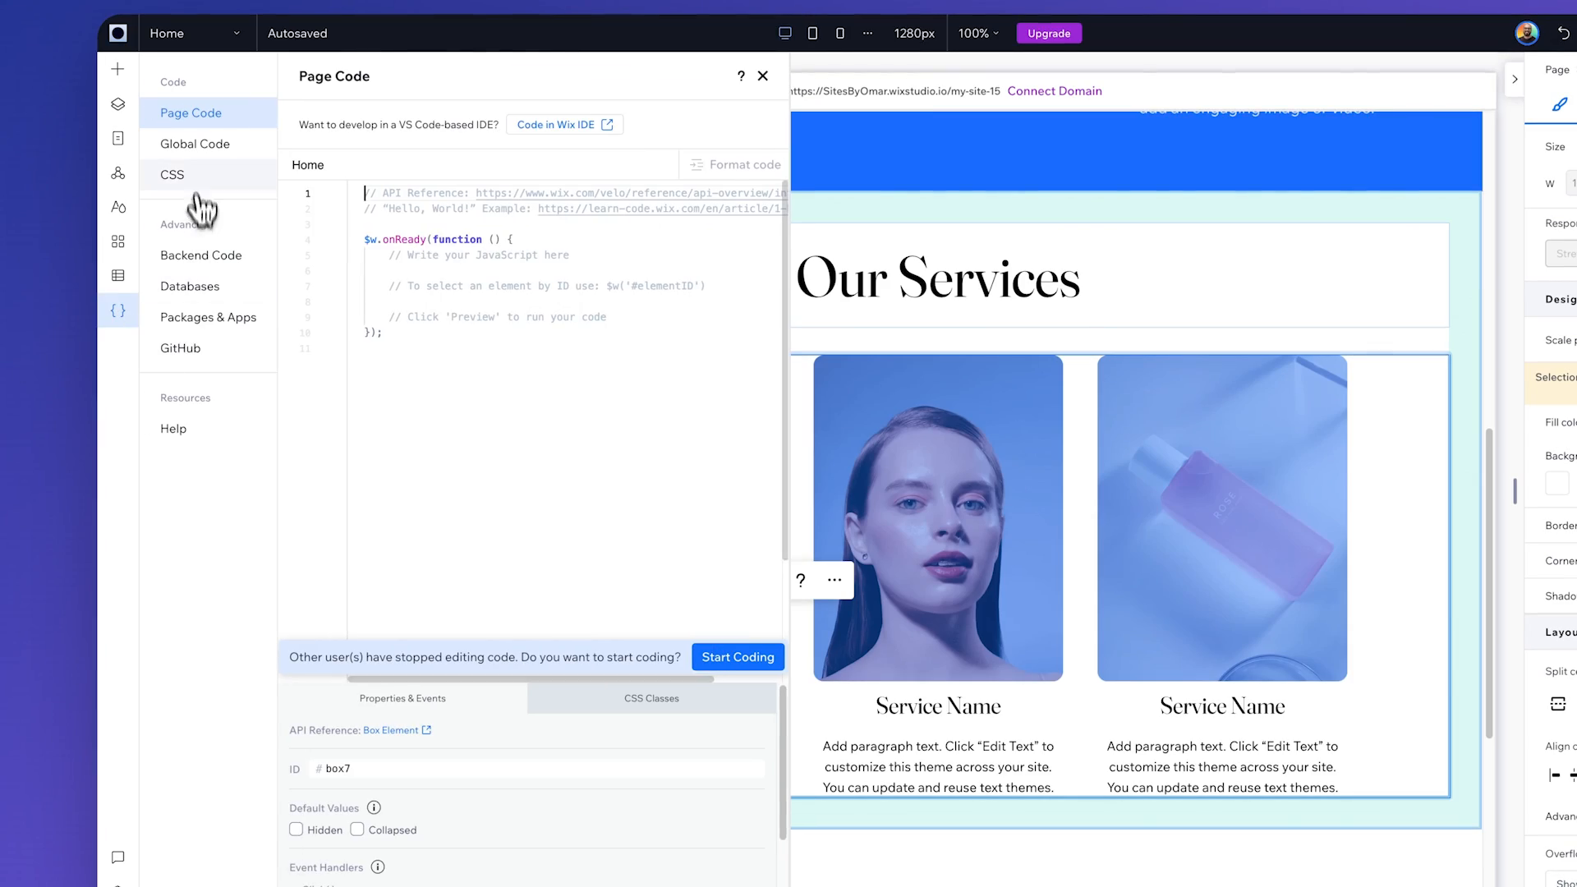
- View installed and popular apps in App Manager, then close it
left_click(117, 233)
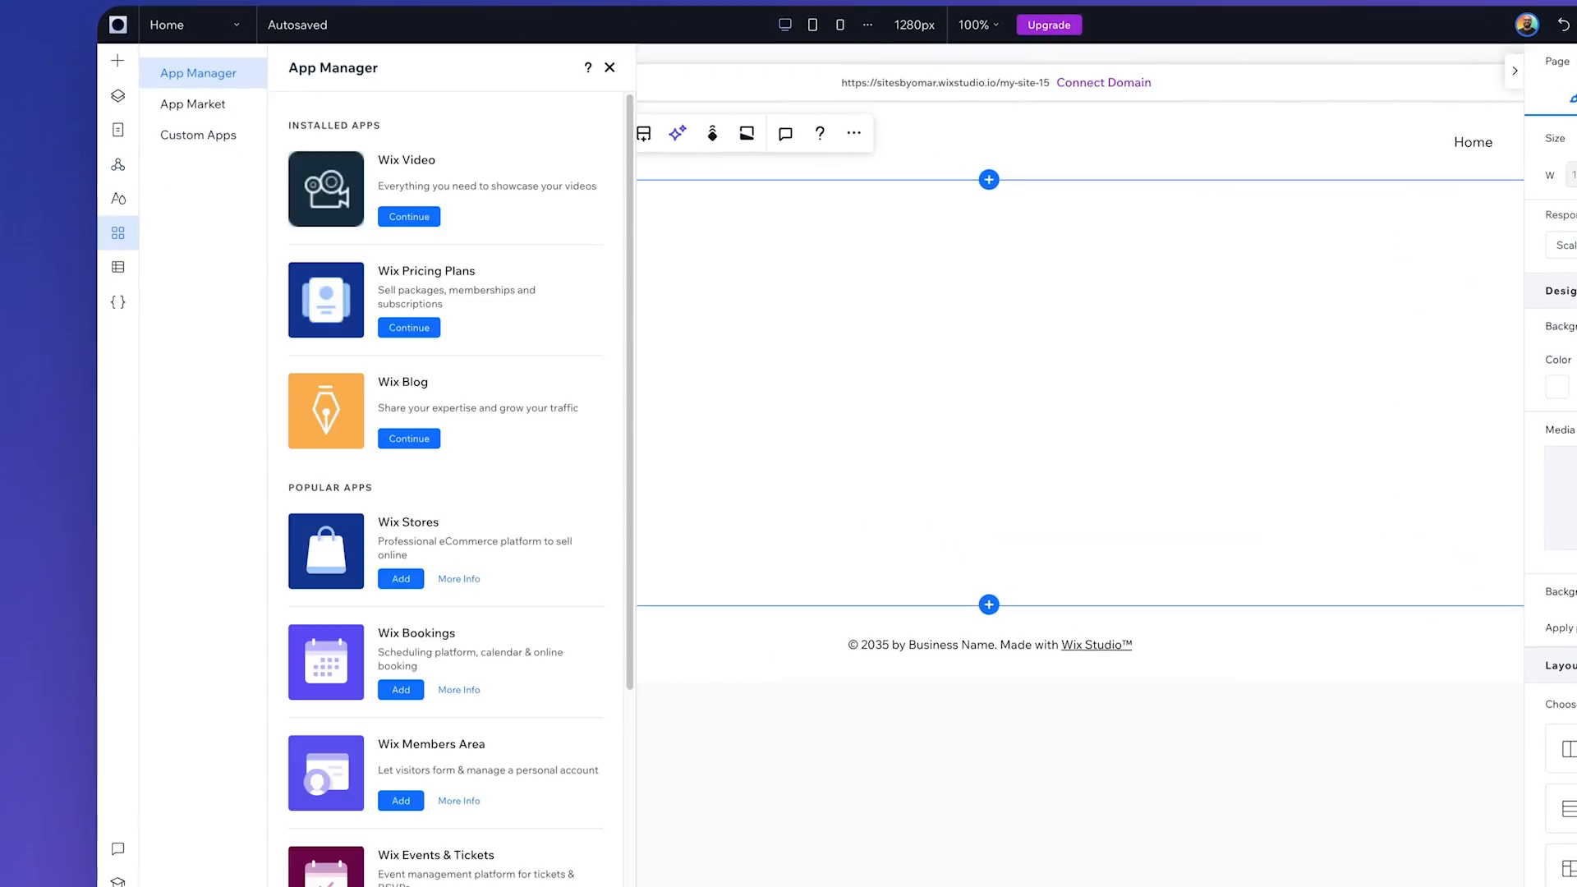
left_click(193, 103)
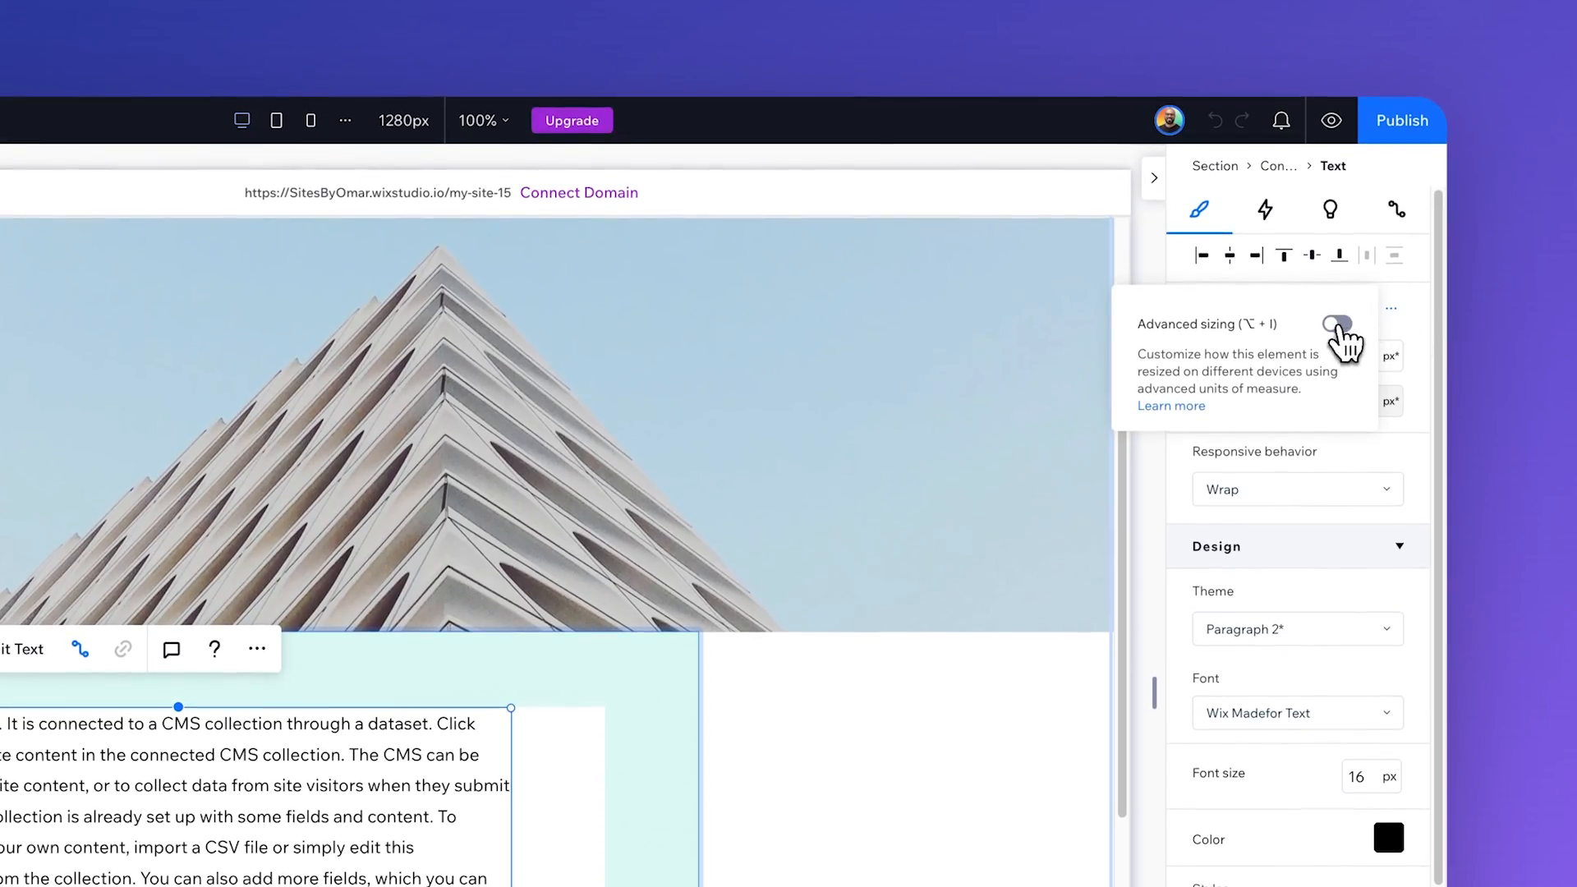
- Enable advanced sizing on the paragraph text, then start AI responsive design generation
left_click(1339, 324)
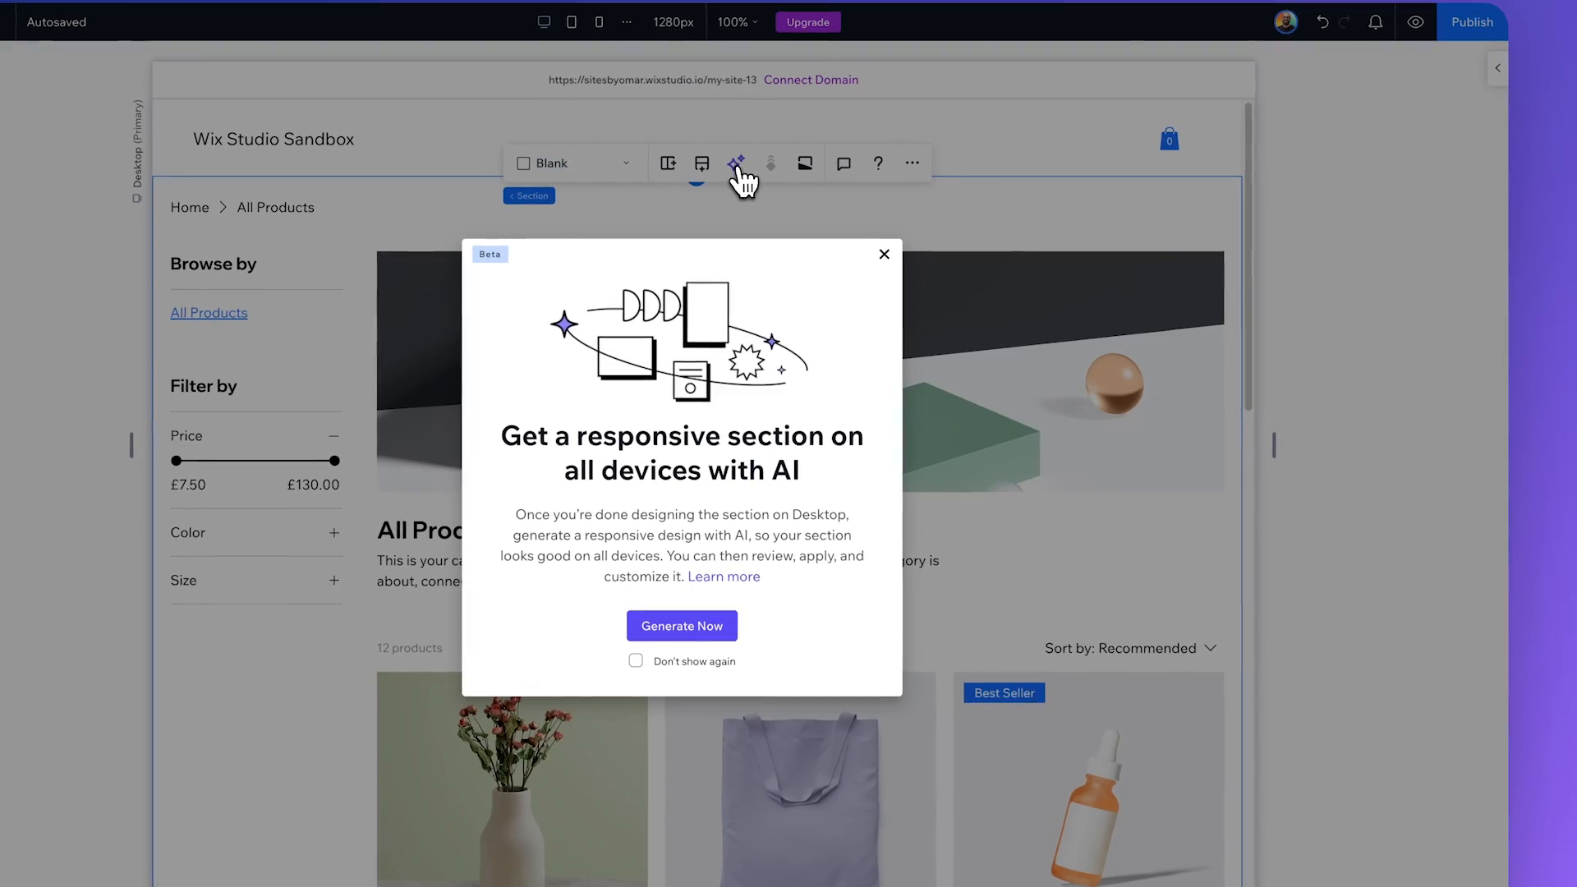
left_click(681, 626)
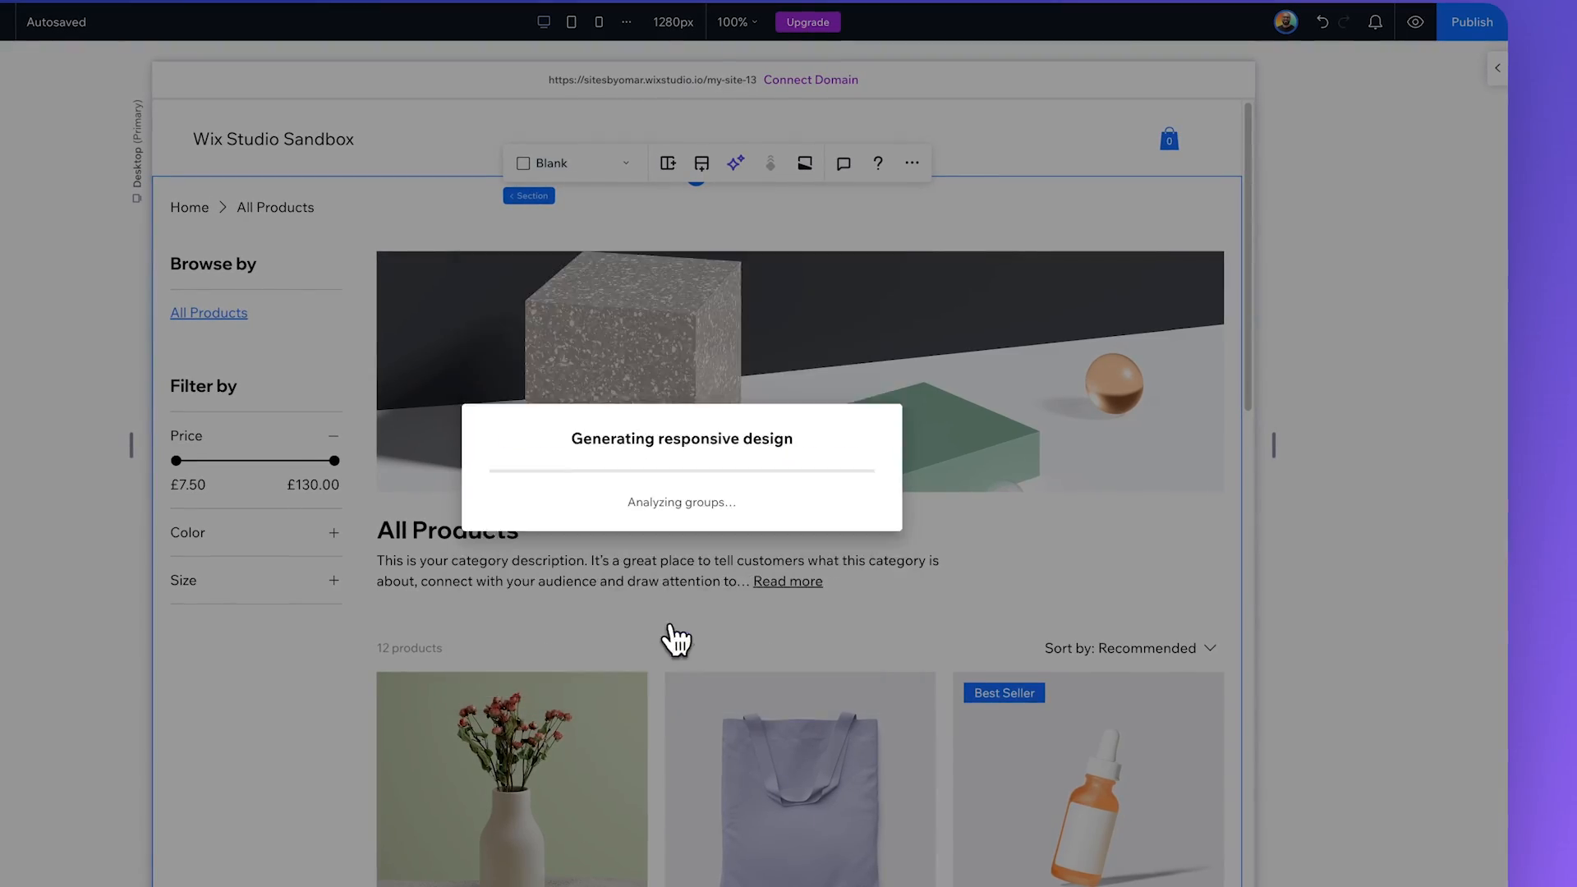